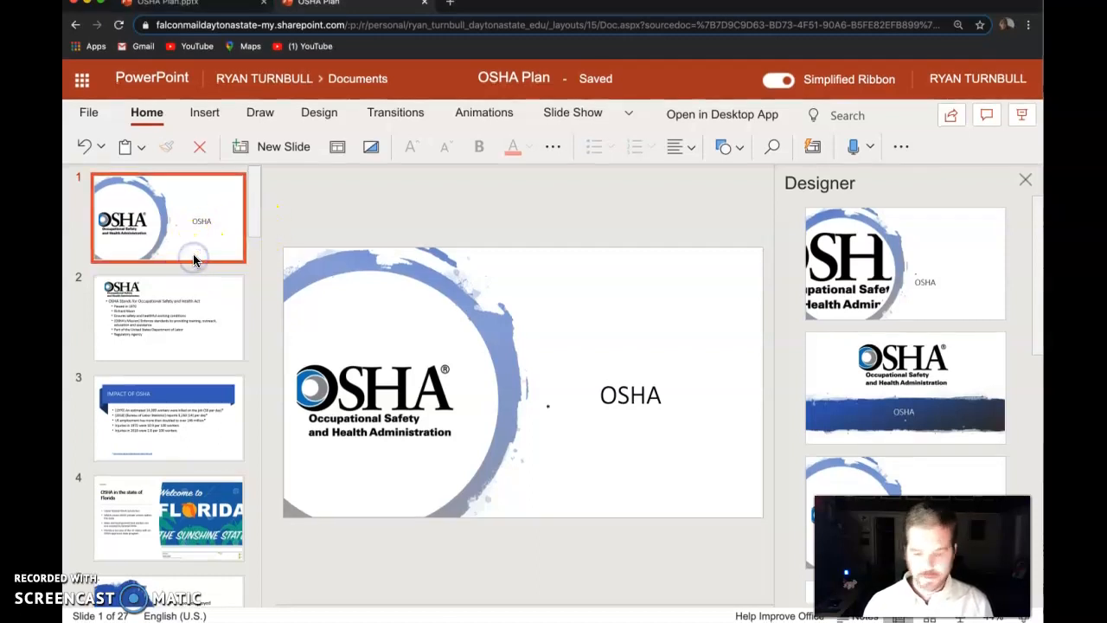
Step through the opening slides of the OSHA Plan deck to slide 6, 'Employers Must'
left_click(169, 416)
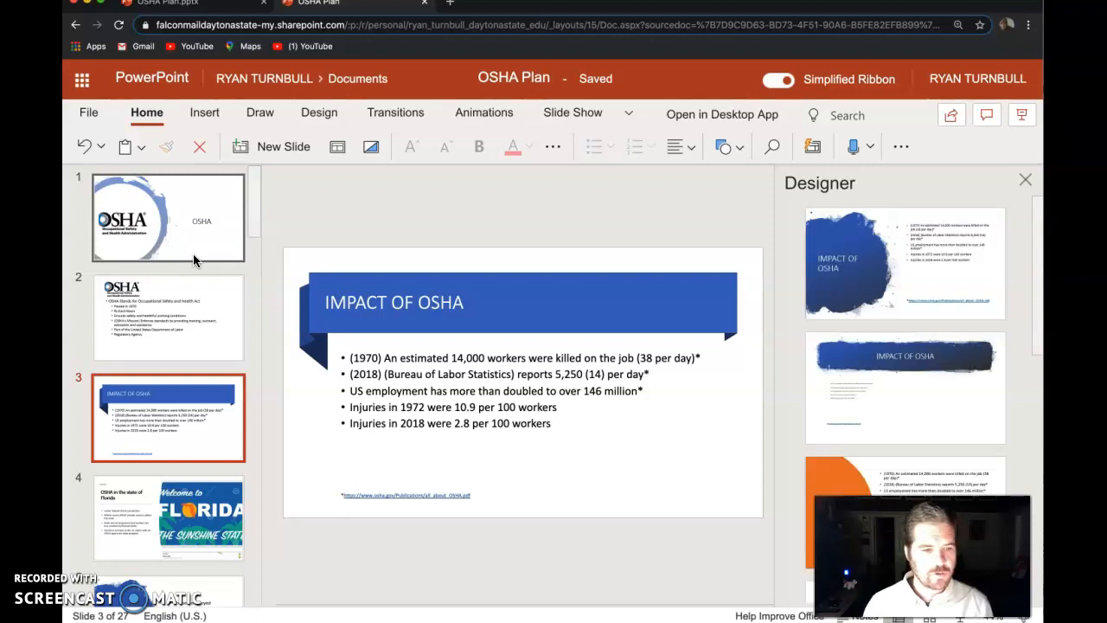
left_click(169, 515)
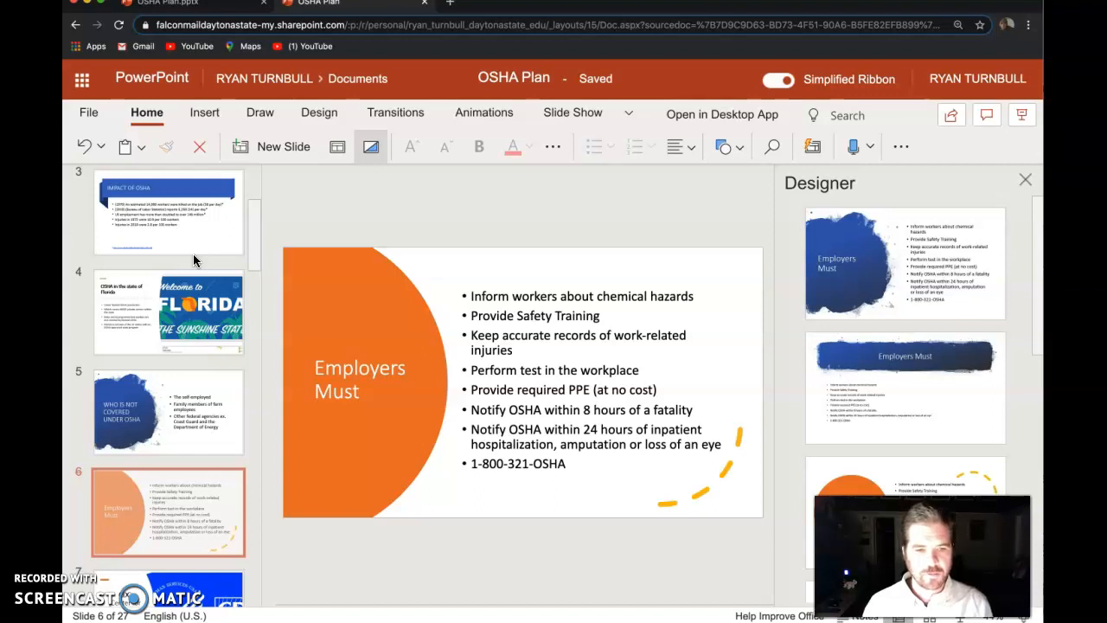
Select the next thumbnail to reach slide 11, 'Standard/Universal Precautions'
left_click(169, 510)
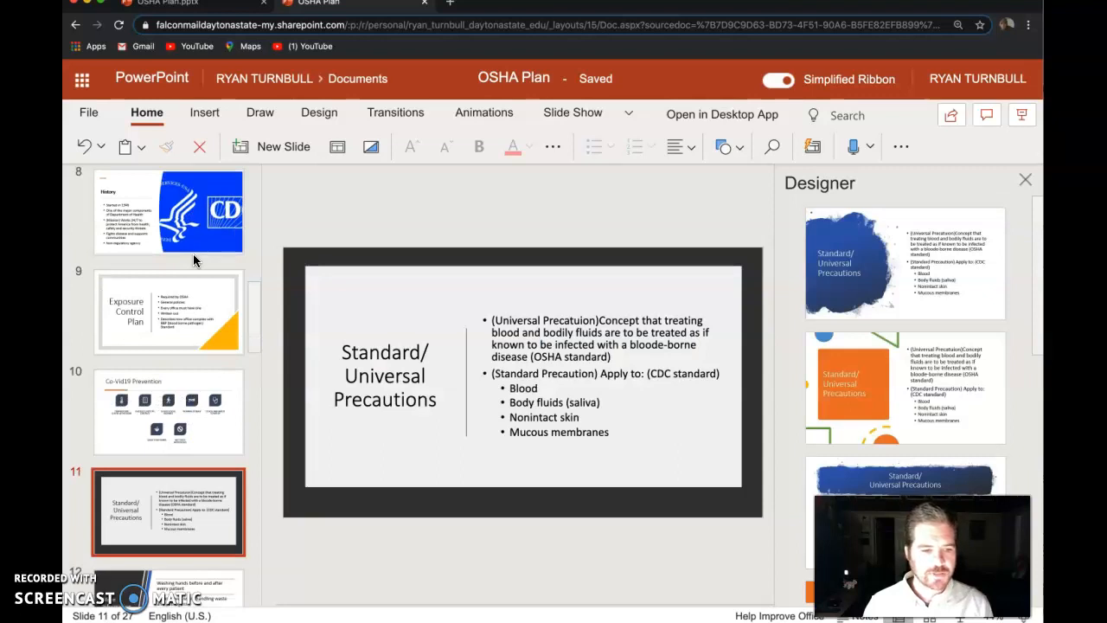
Select the next thumbnail to reach slide 17, 'Non Regulated vs Regulated' waste
left_click(168, 510)
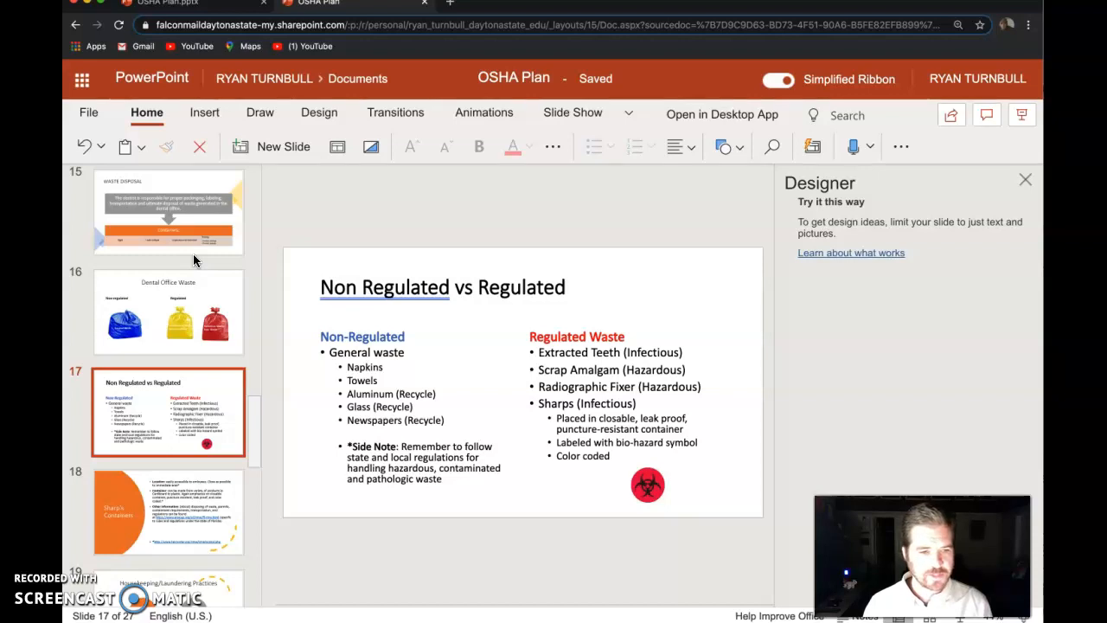
Step through the later slides of the deck past slide 17
left_click(168, 510)
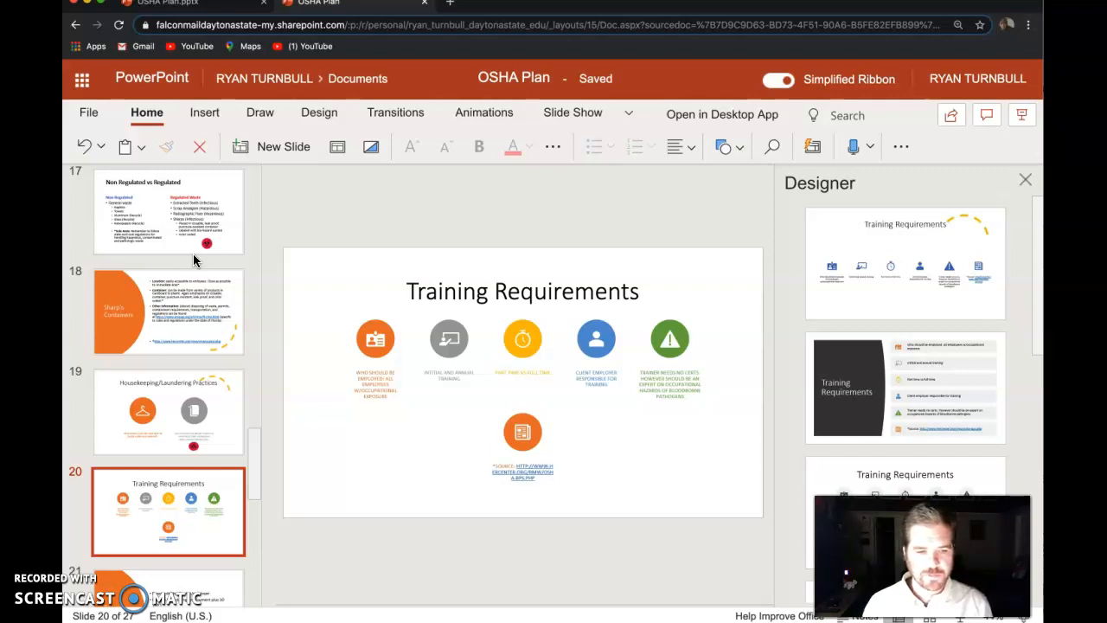
left_click(168, 413)
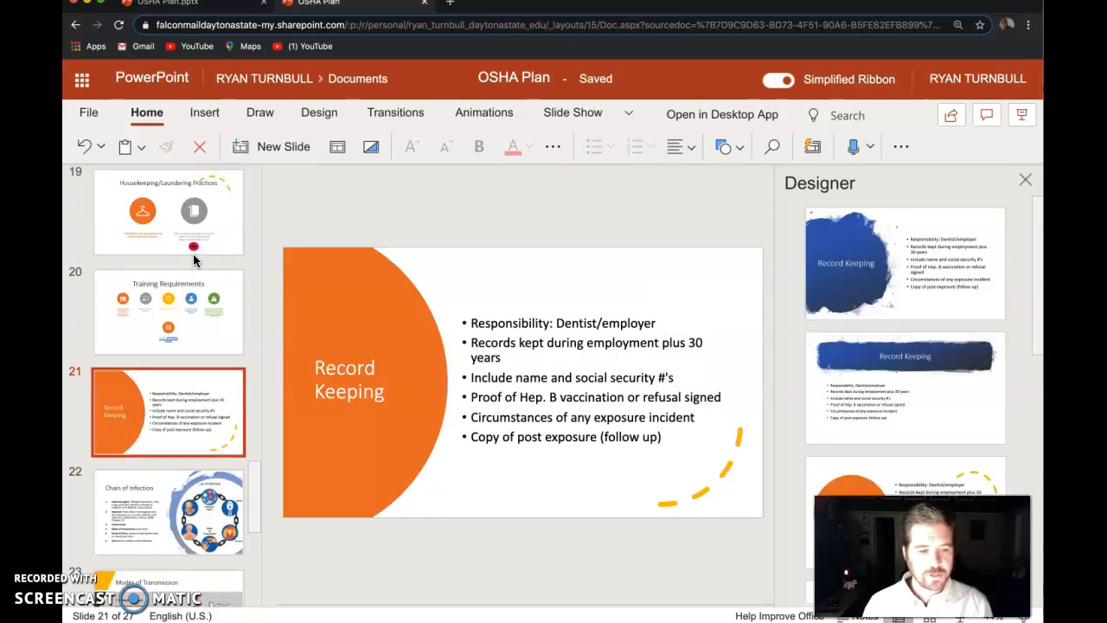
left_click(169, 513)
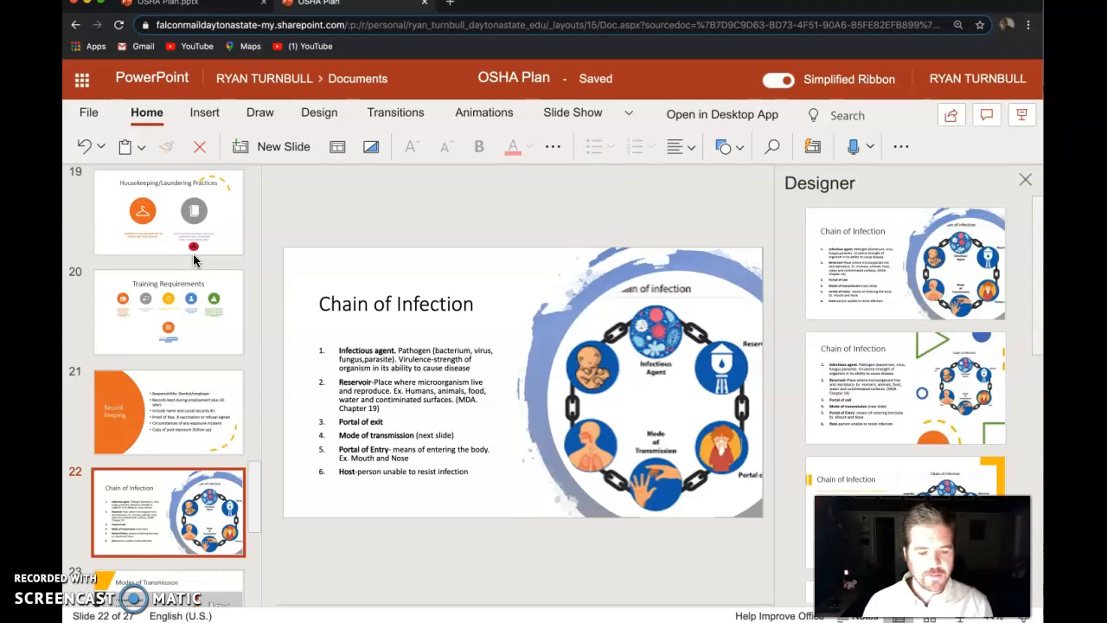
left_click(168, 519)
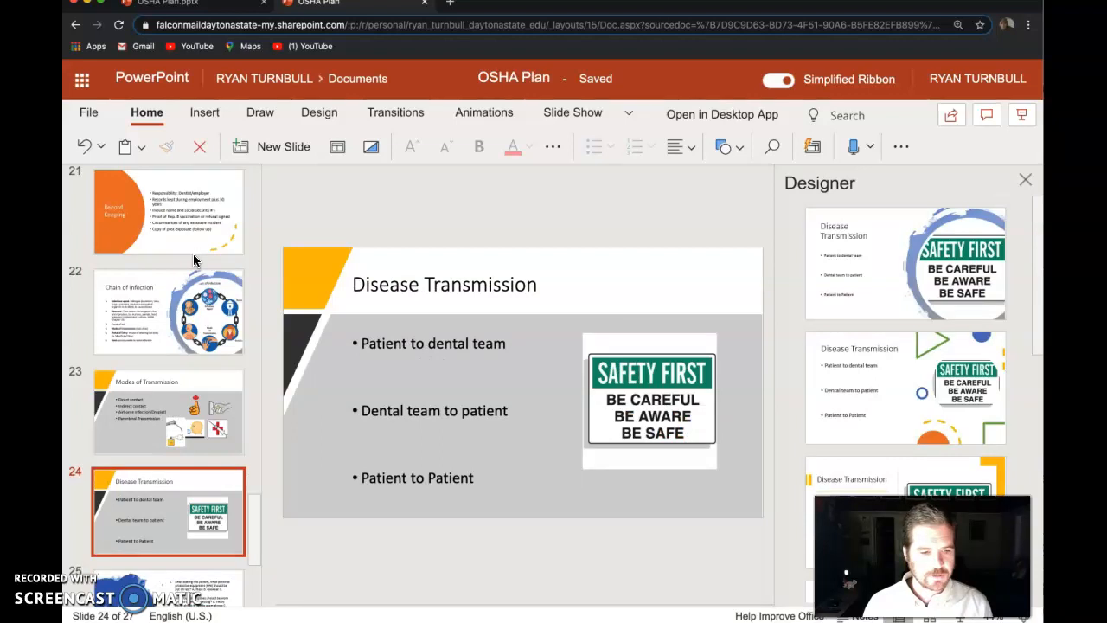
Reach slide 26, Q and A/Scenerios, then go back to the OSHA title slide
left_click(168, 363)
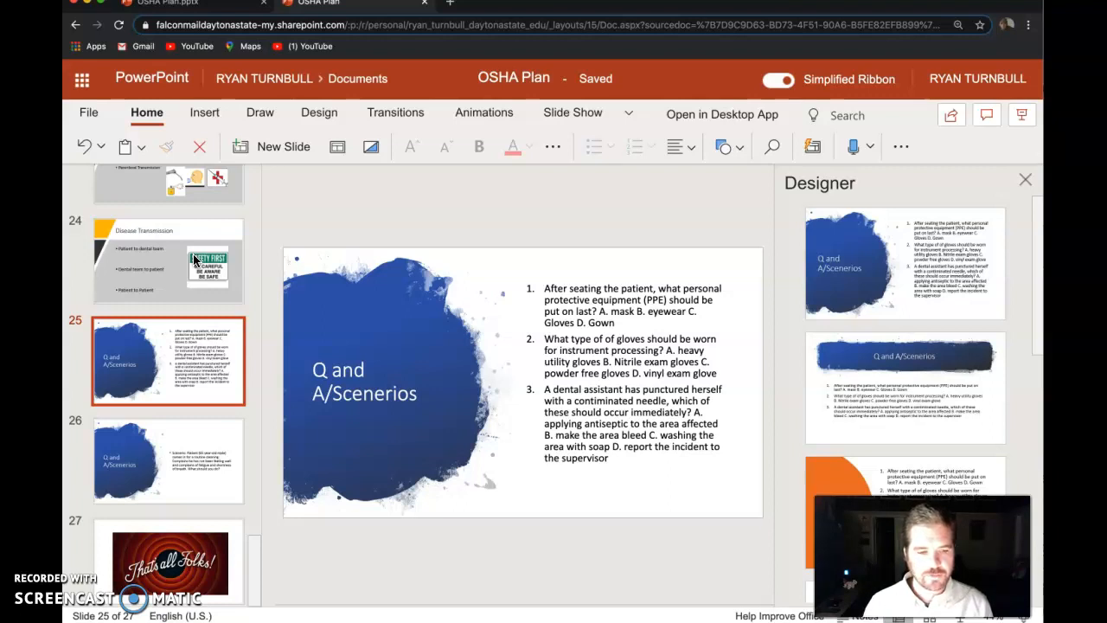
left_click(166, 472)
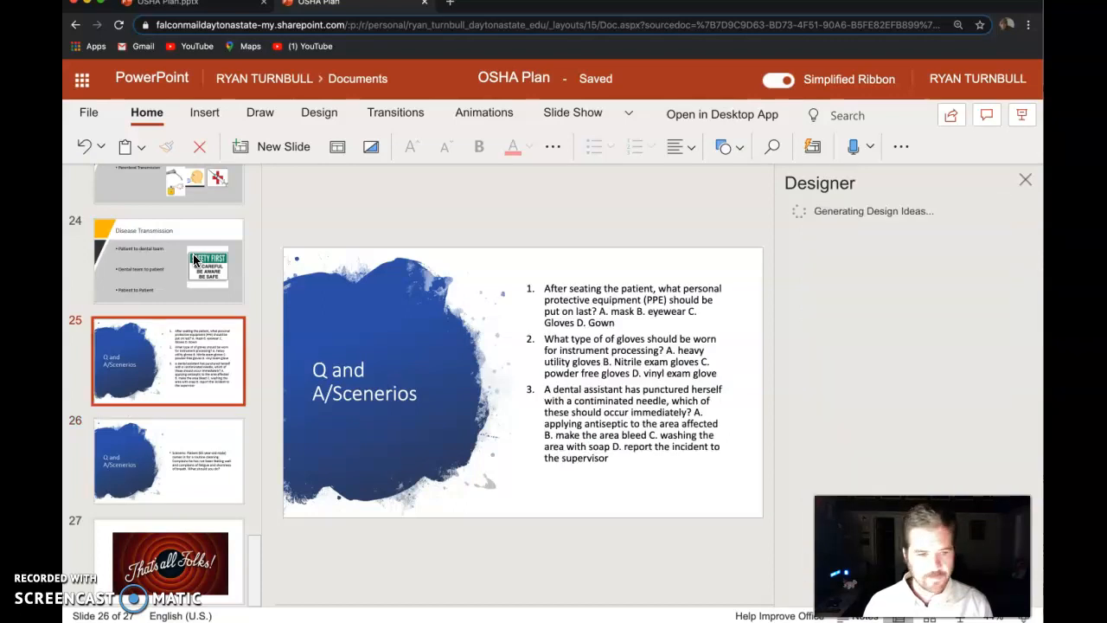
left_click(168, 211)
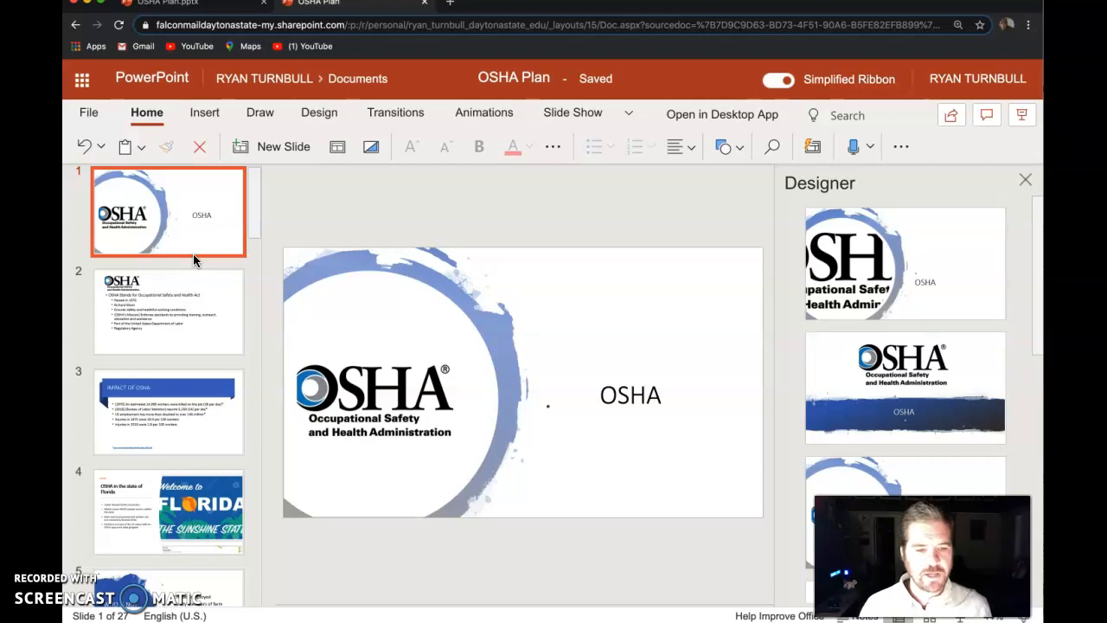
Show slide 2's OSHA overview, then slide 3, 'Impact of OSHA'
left_click(168, 311)
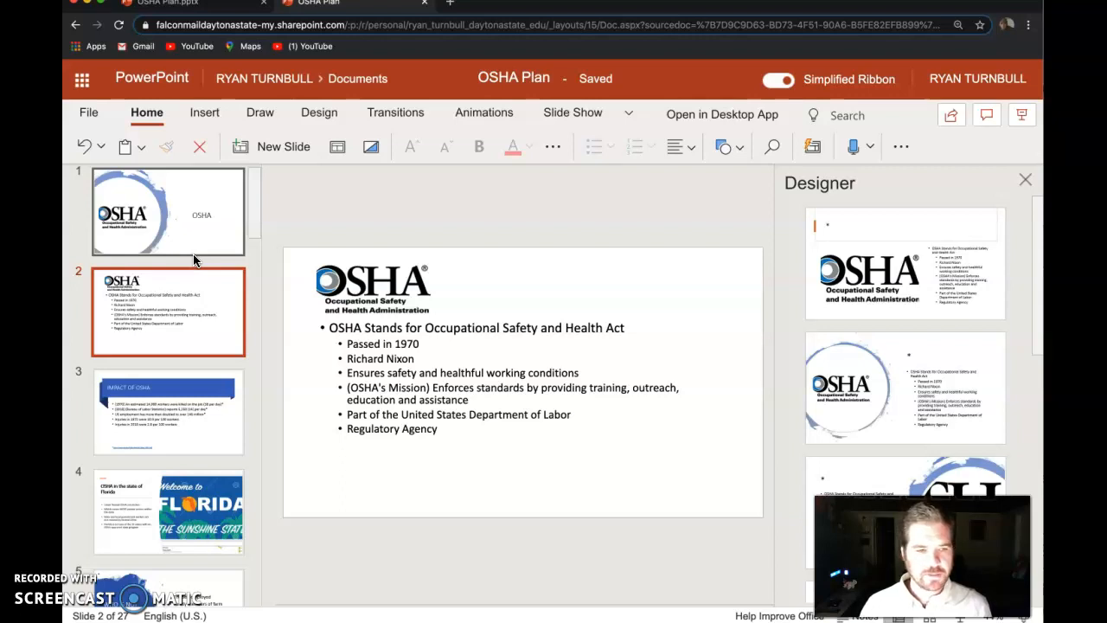
left_click(168, 411)
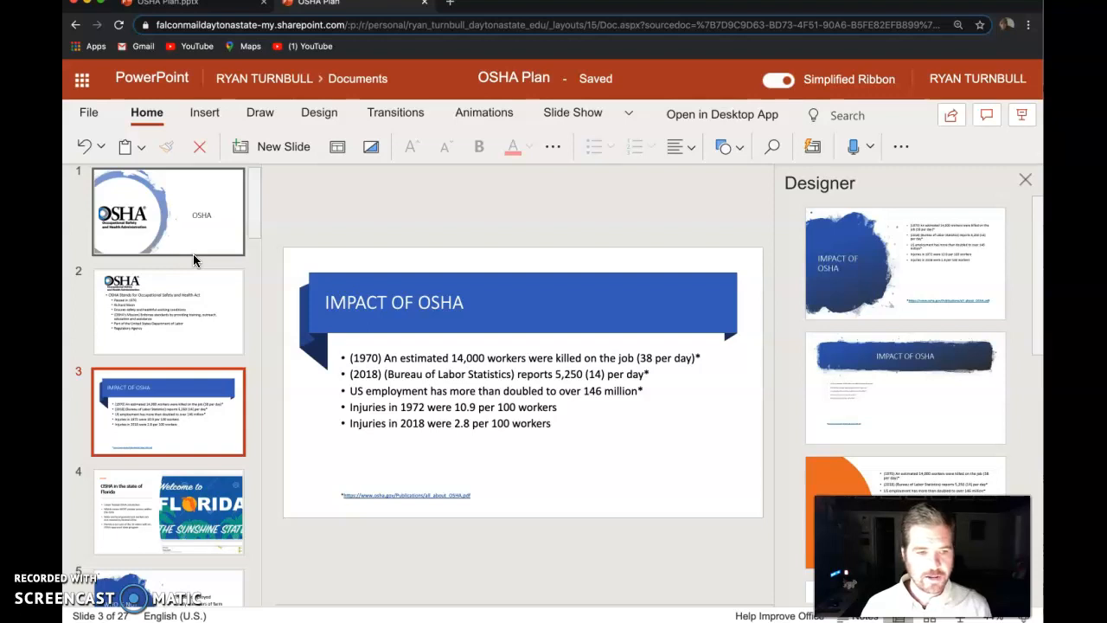
Display slide 4, 'OSHA in the state of Florida', with its federal jurisdiction points
left_click(167, 508)
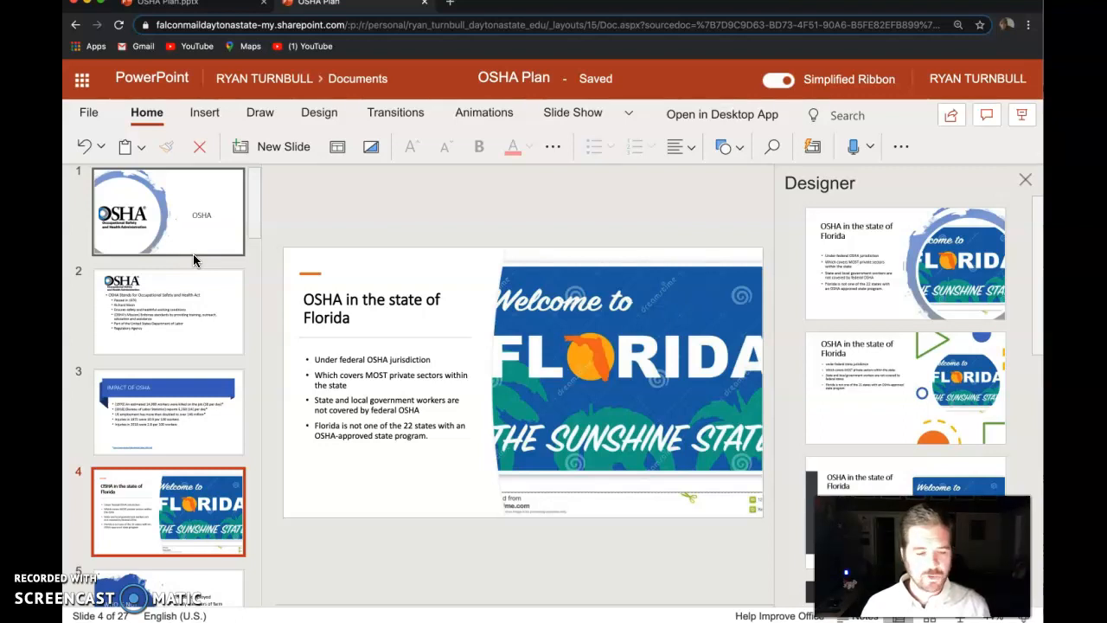
Move from the 'who is not covered' slide to slide 9, 'Exposure Control Plan'
left_click(169, 410)
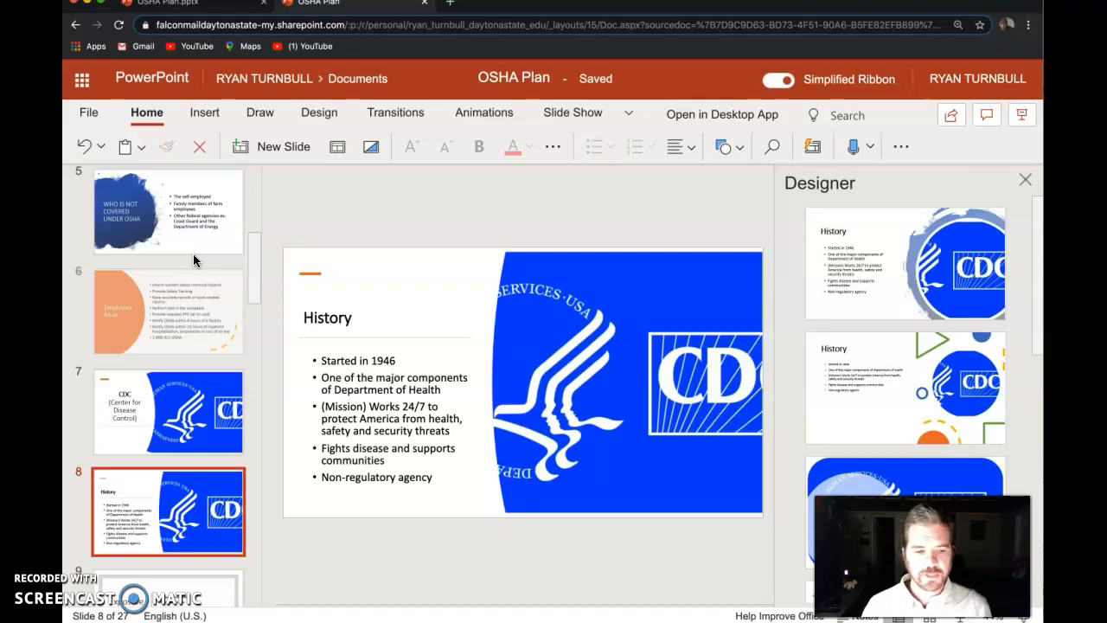
left_click(168, 411)
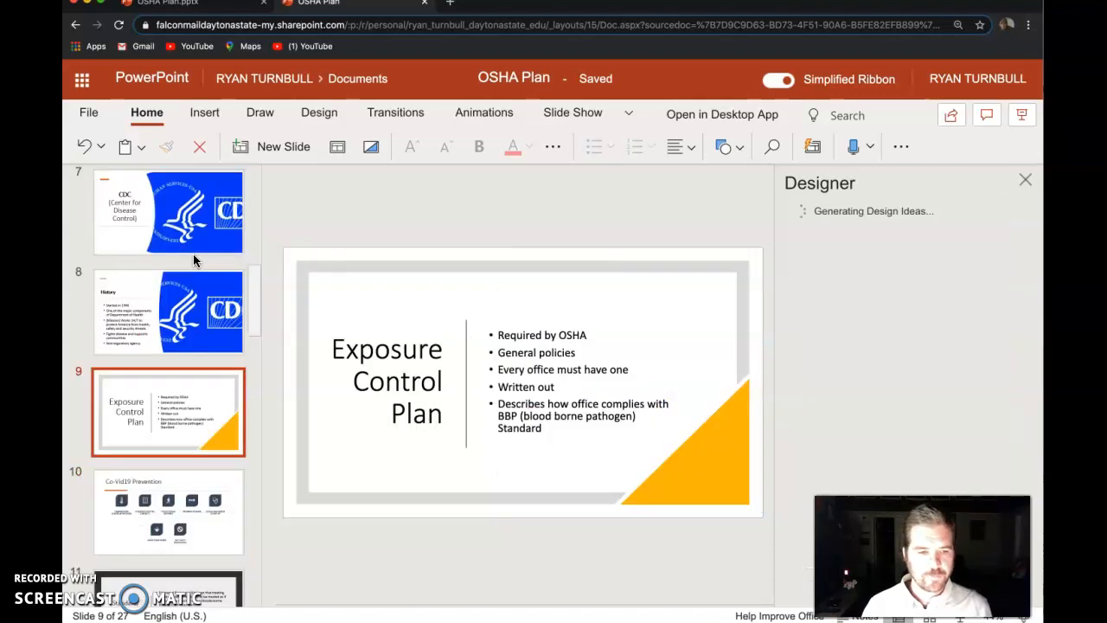